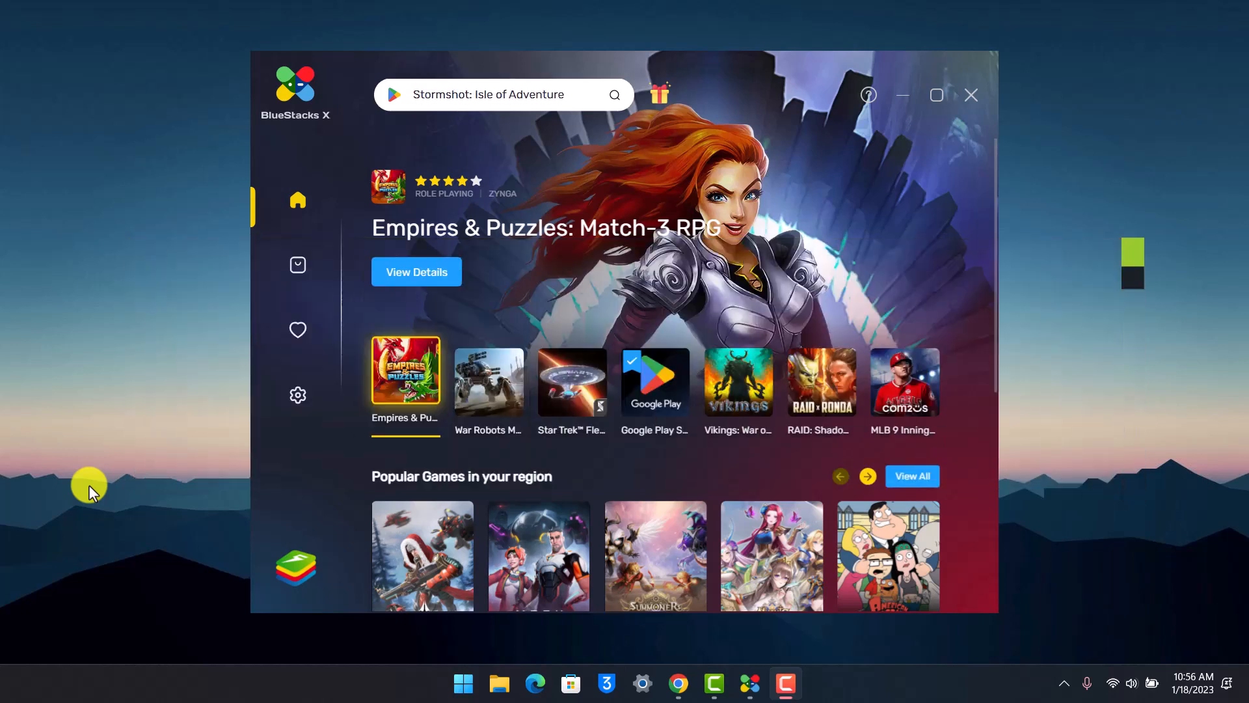
# Launch Google Play Store from the BlueStacks X carousel and focus its app search bar
pyautogui.click(502, 94)
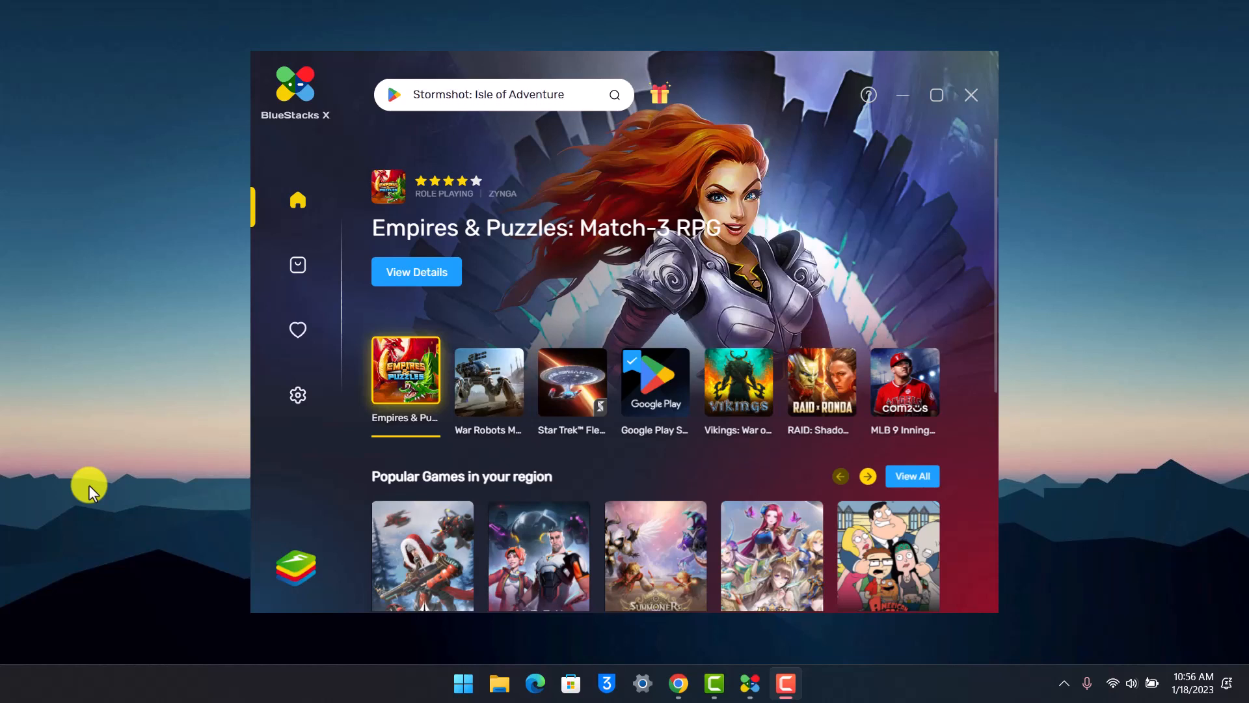
pyautogui.moveTo(97, 484)
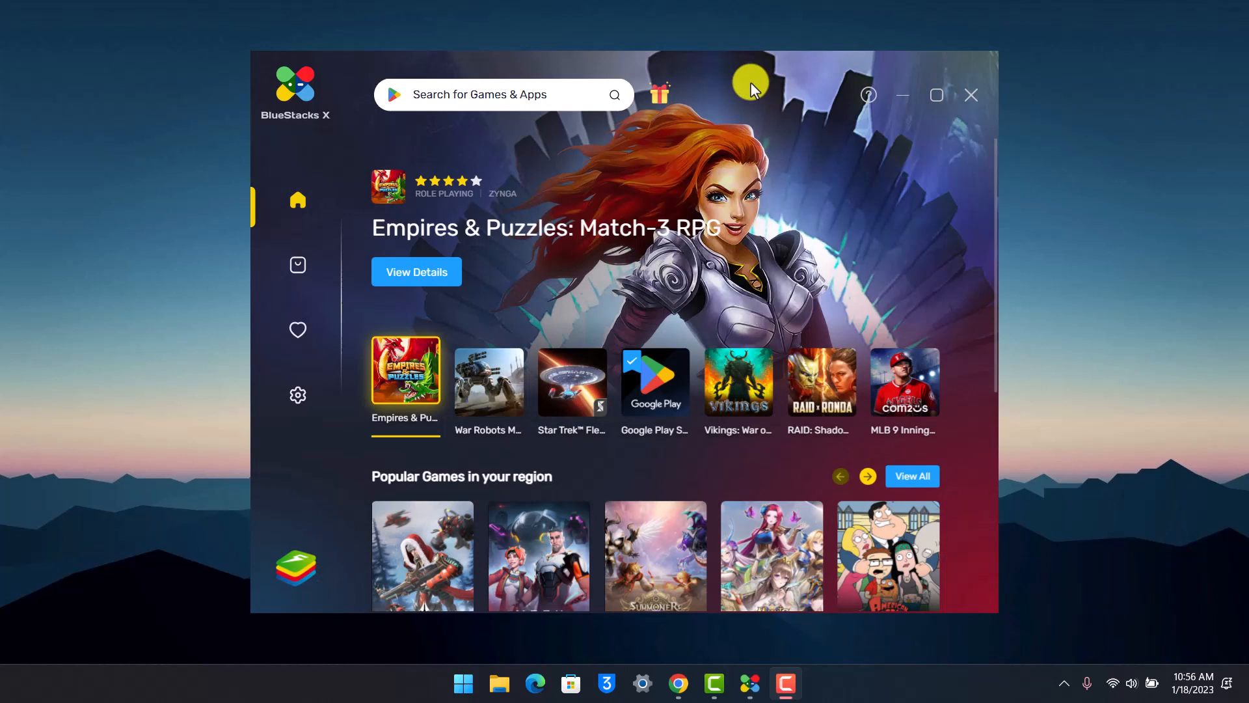
pyautogui.moveTo(302, 151)
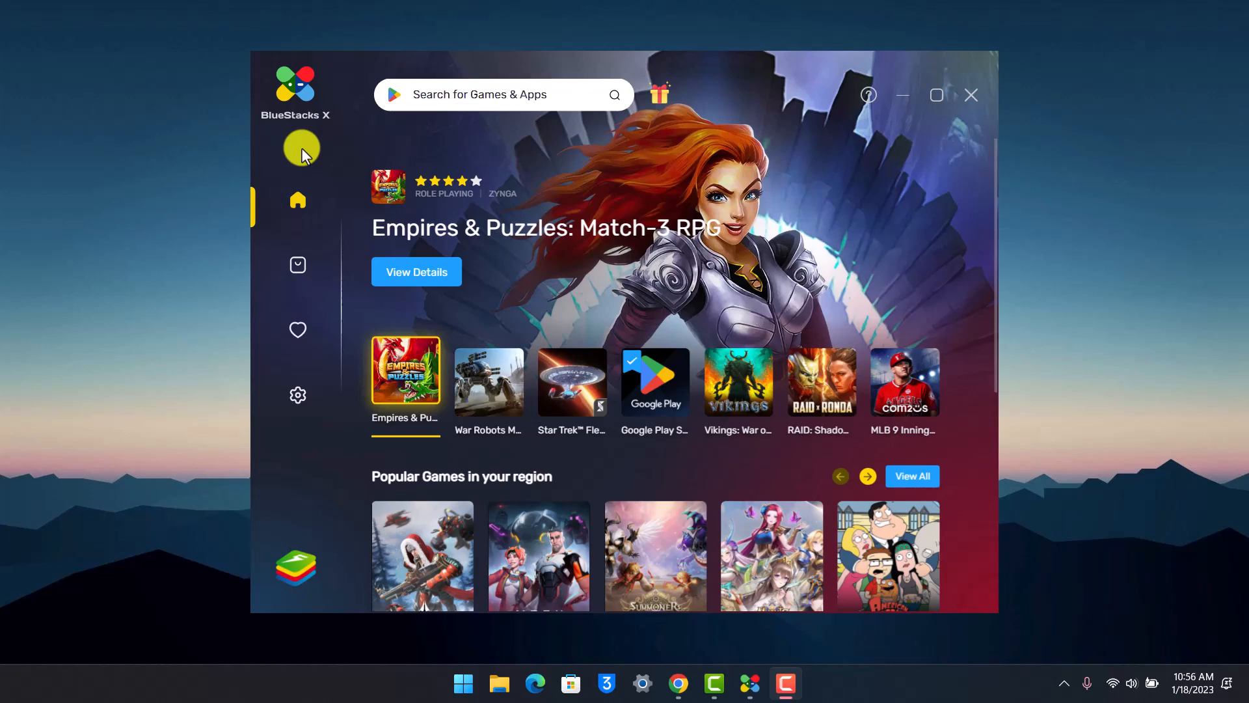
pyautogui.moveTo(566, 355)
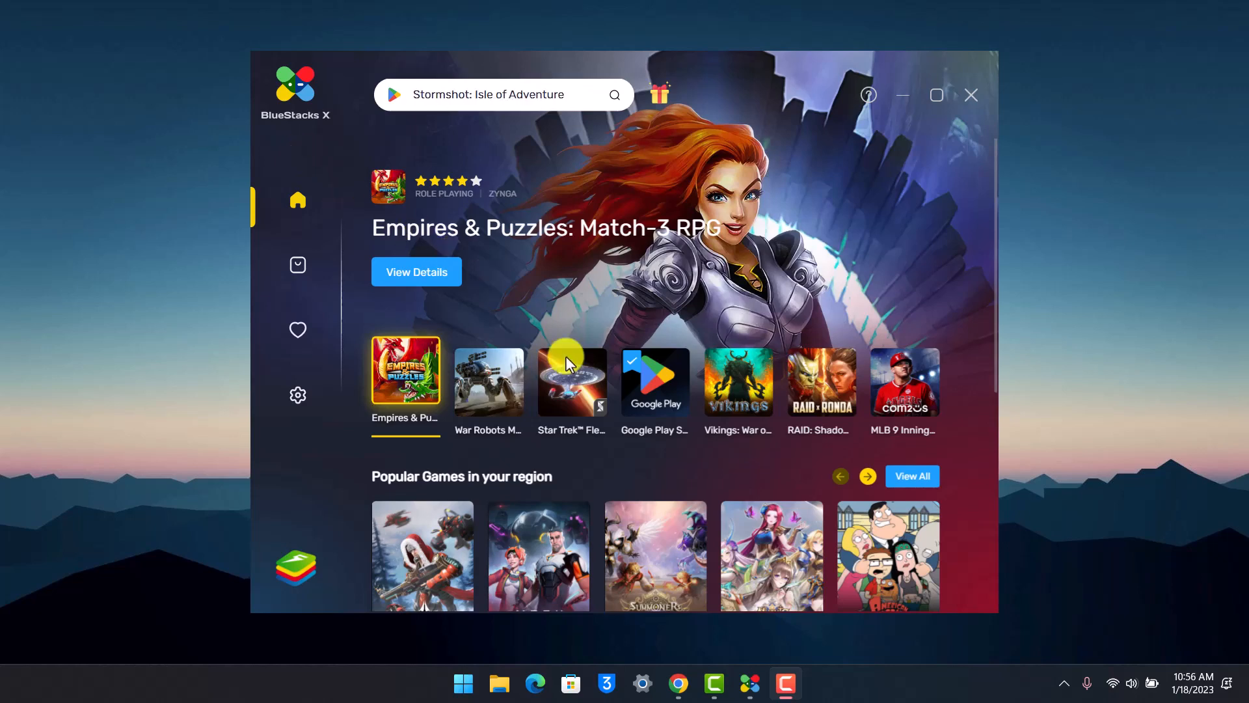
pyautogui.click(654, 381)
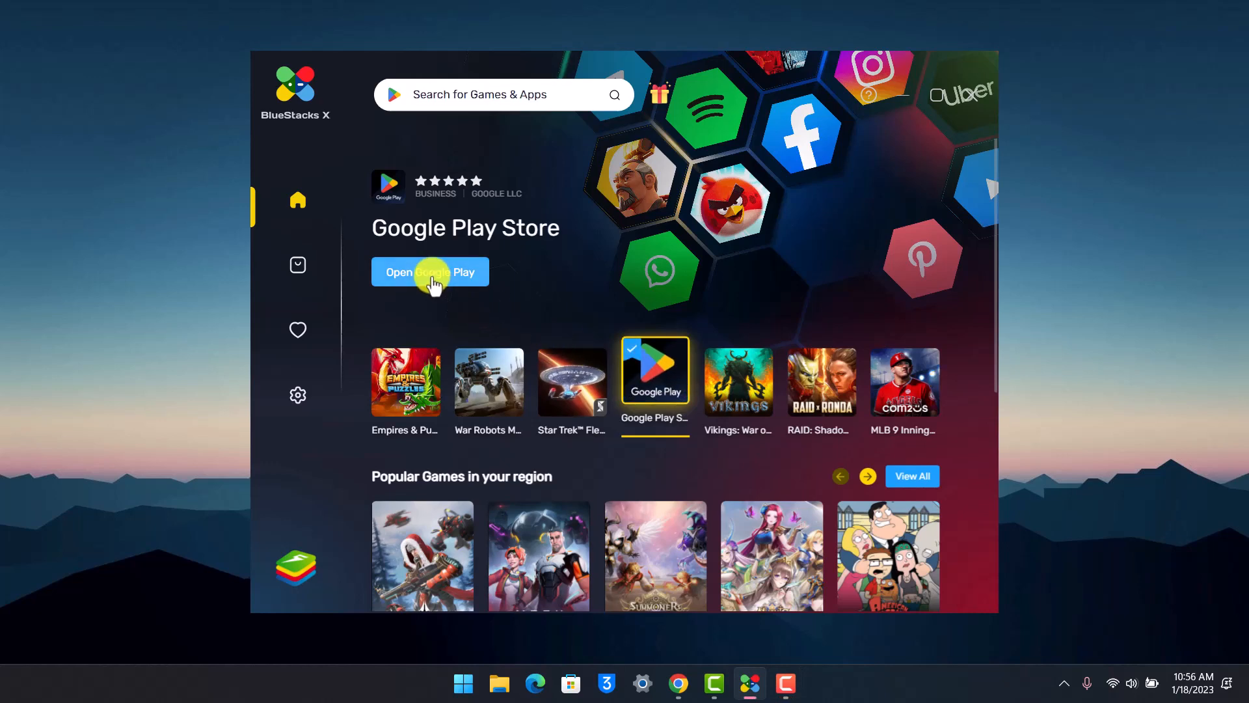
pyautogui.click(430, 272)
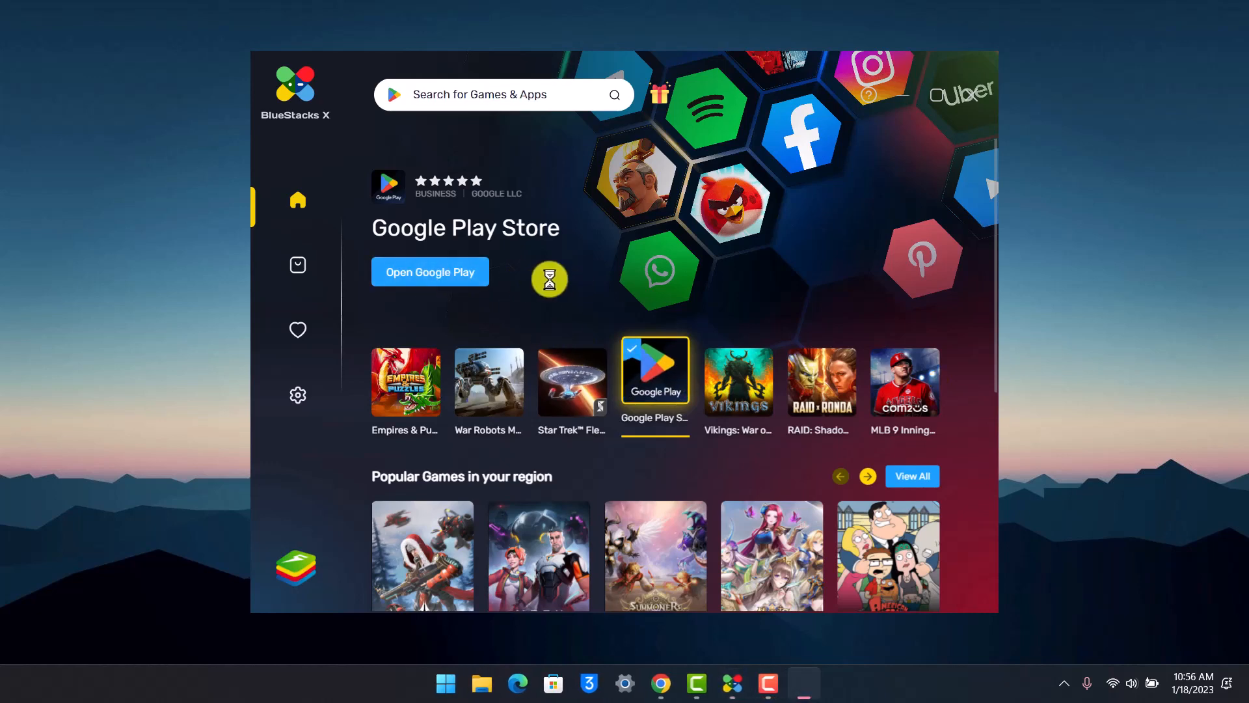
pyautogui.click(429, 272)
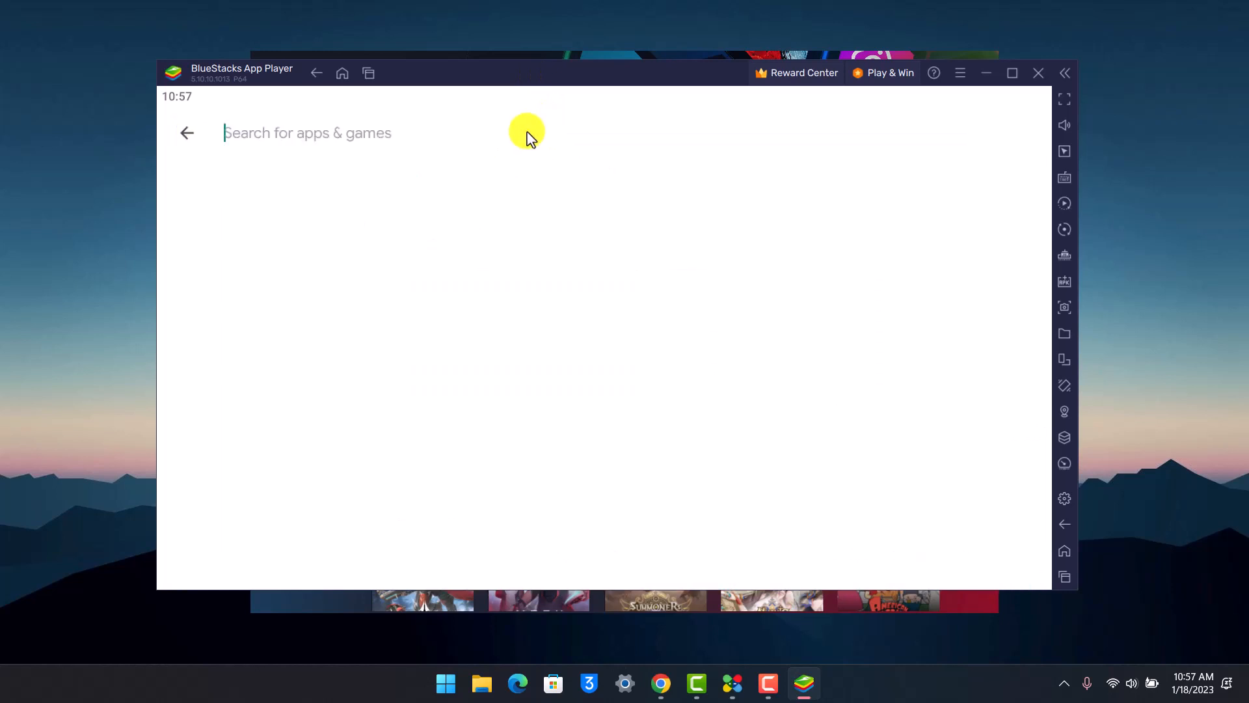
# Search Google Play for 'plants vs zombies 2' and start installing the game
pyautogui.write('plants v')
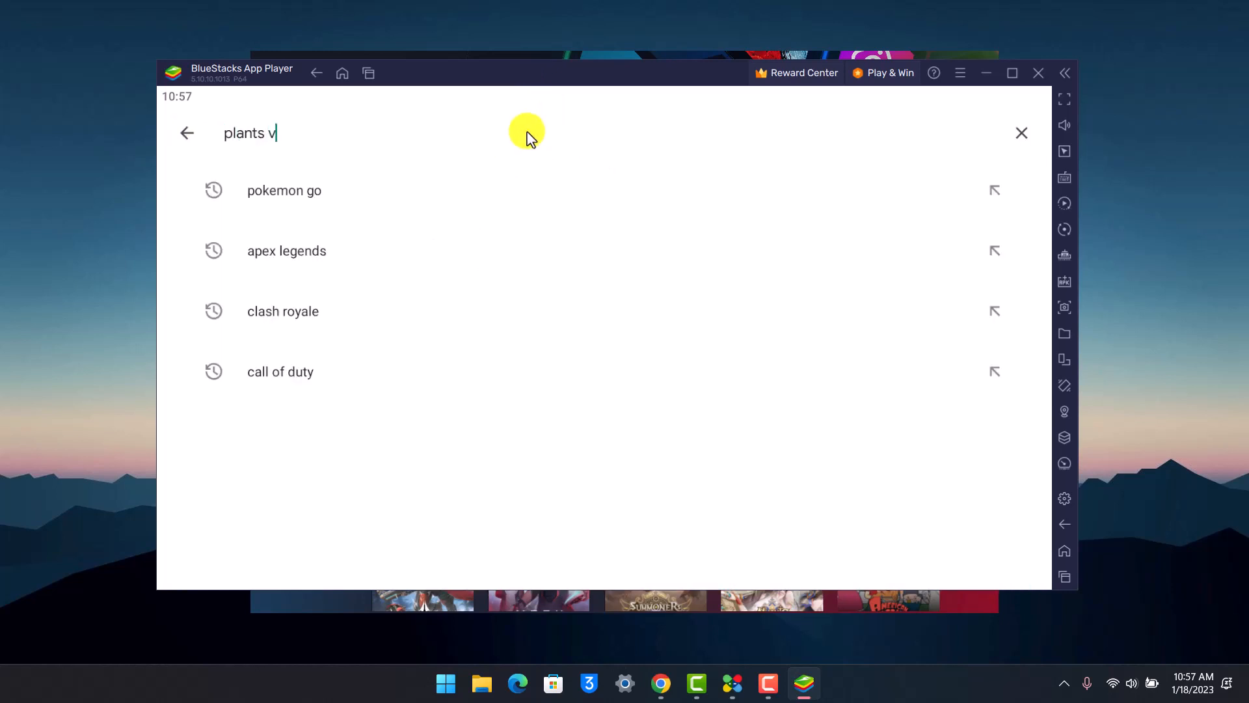
pyautogui.write('s zombies 2')
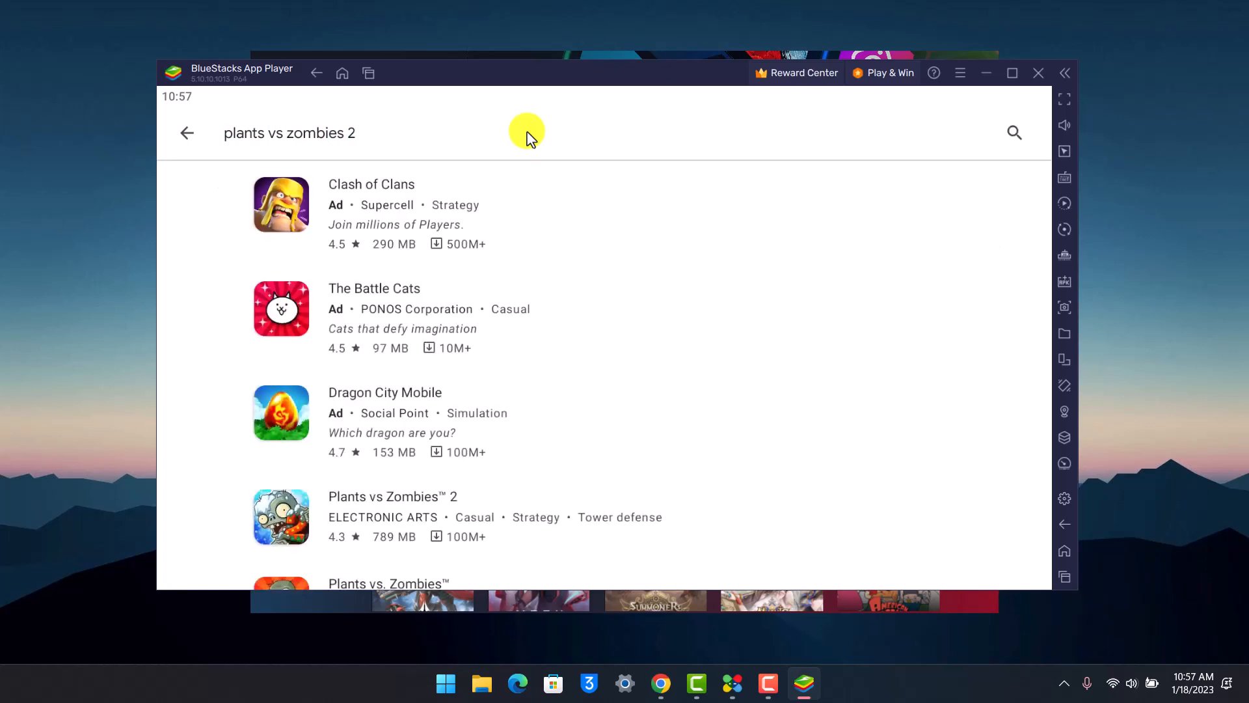
pyautogui.moveTo(449, 510)
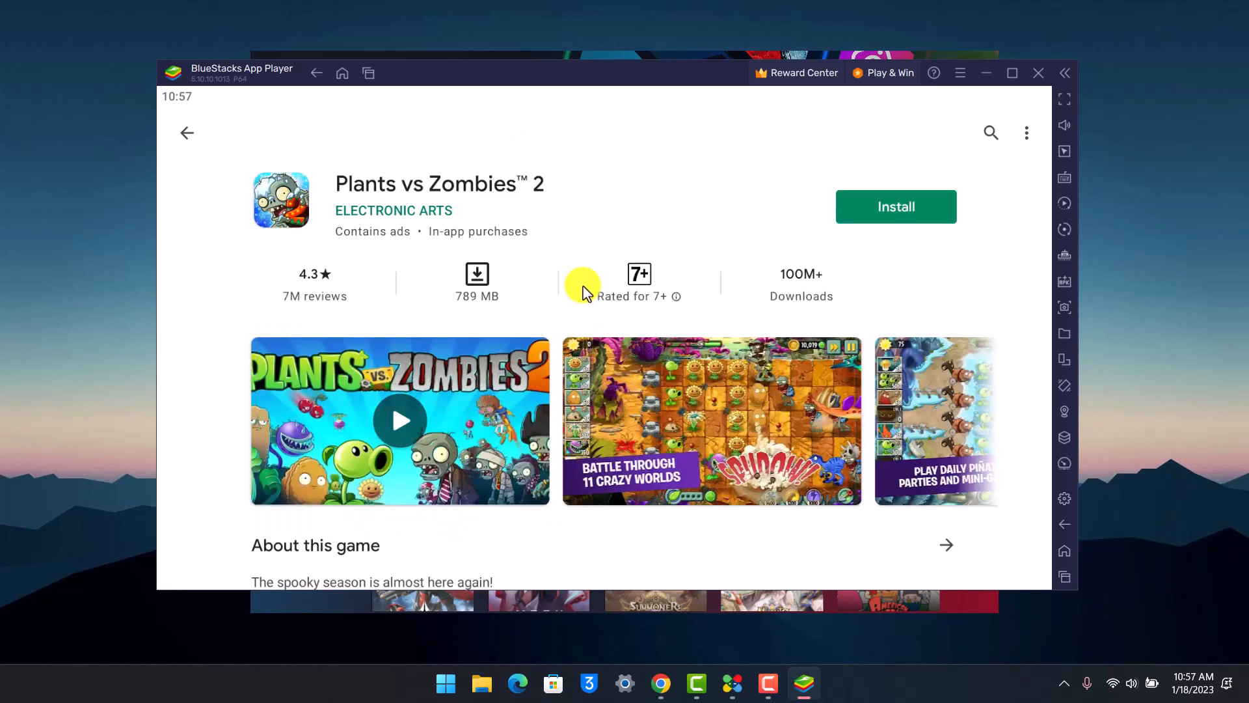
pyautogui.moveTo(924, 222)
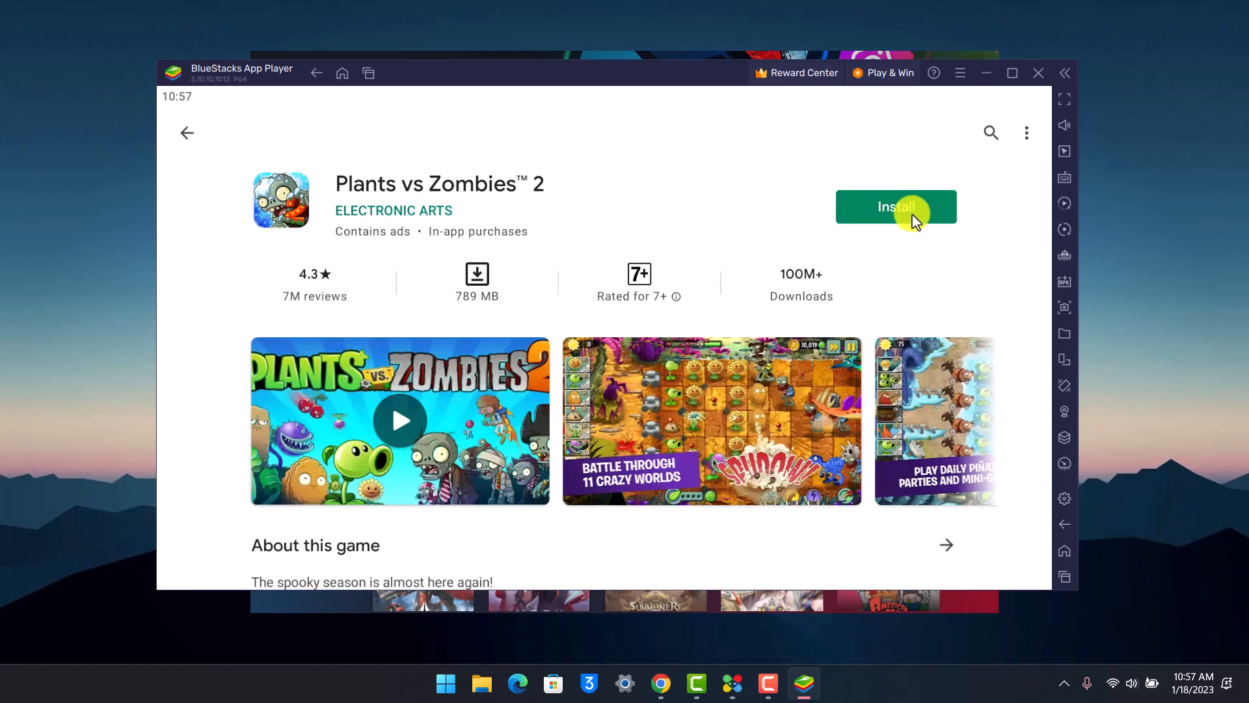
pyautogui.click(896, 207)
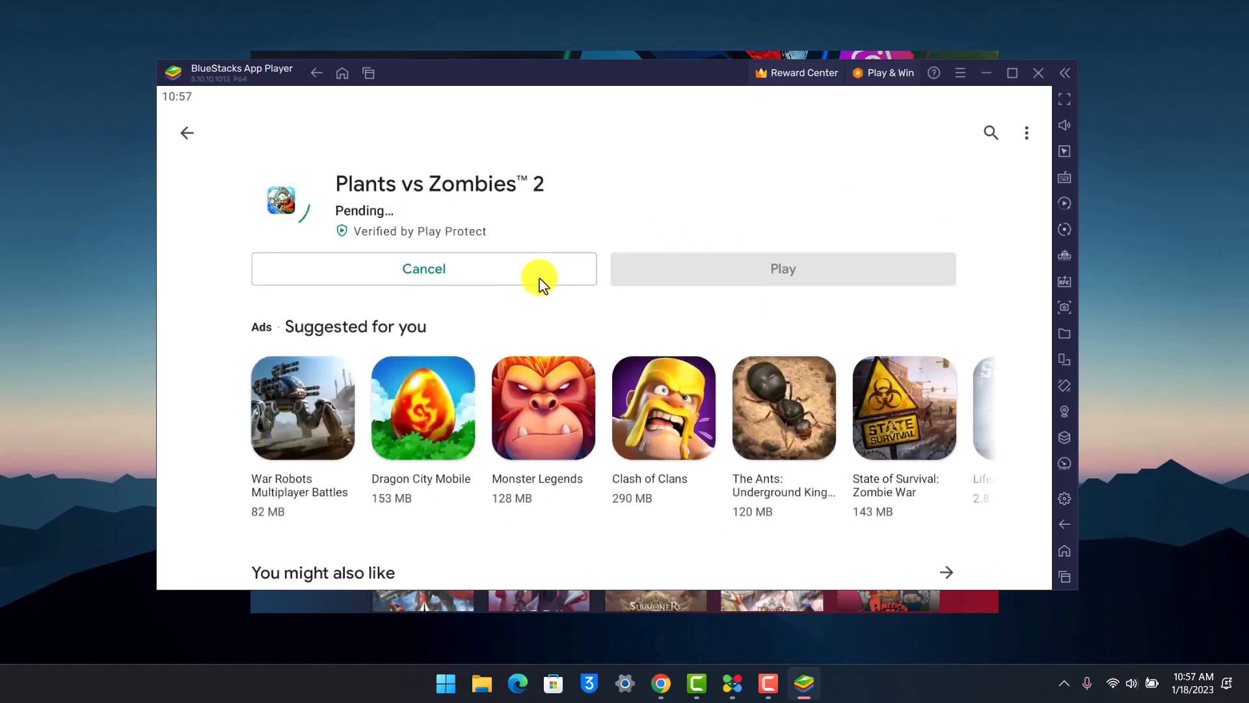
pyautogui.moveTo(447, 237)
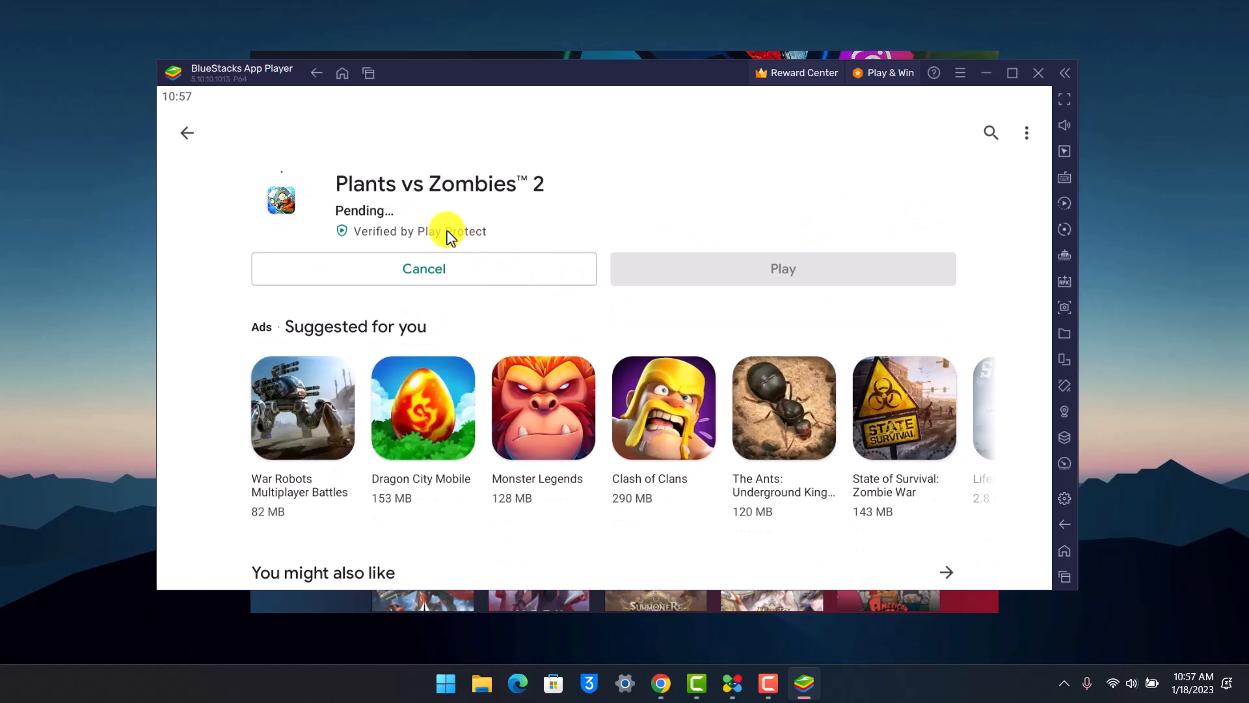
pyautogui.moveTo(245, 225)
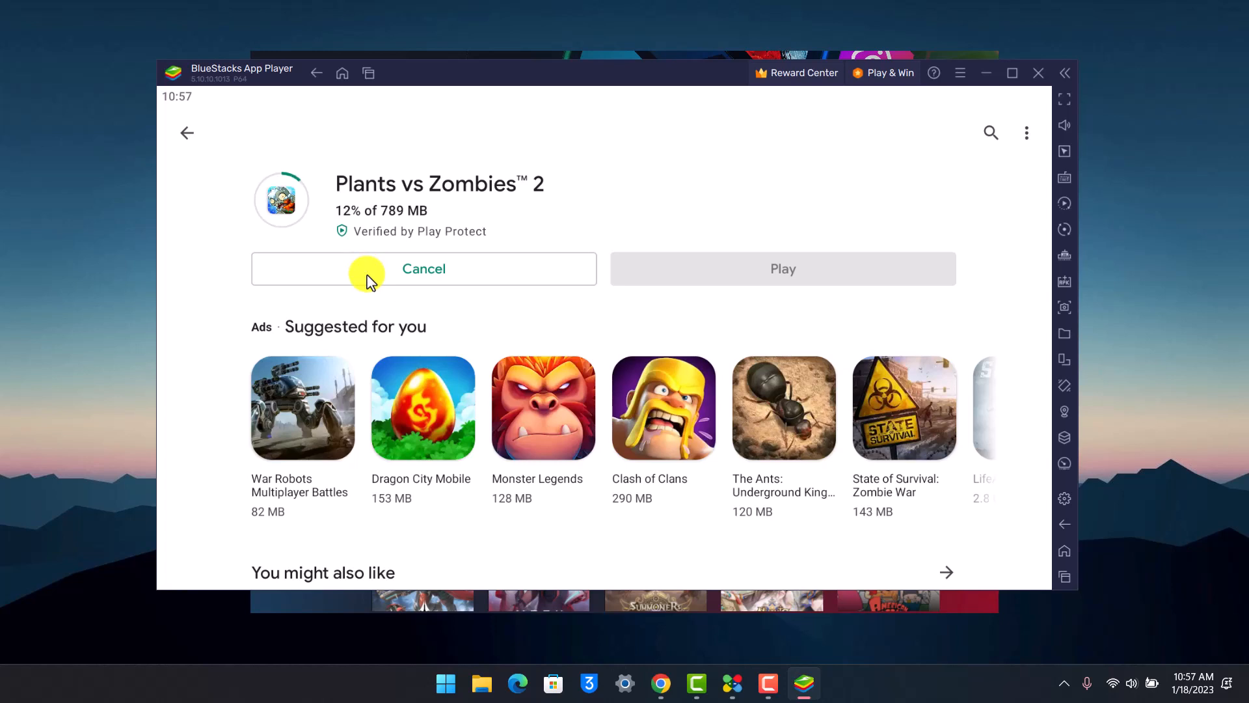
# Cancel the Plants vs Zombies 2 download and return to the 'plants vs zombies 2' search results
pyautogui.click(423, 268)
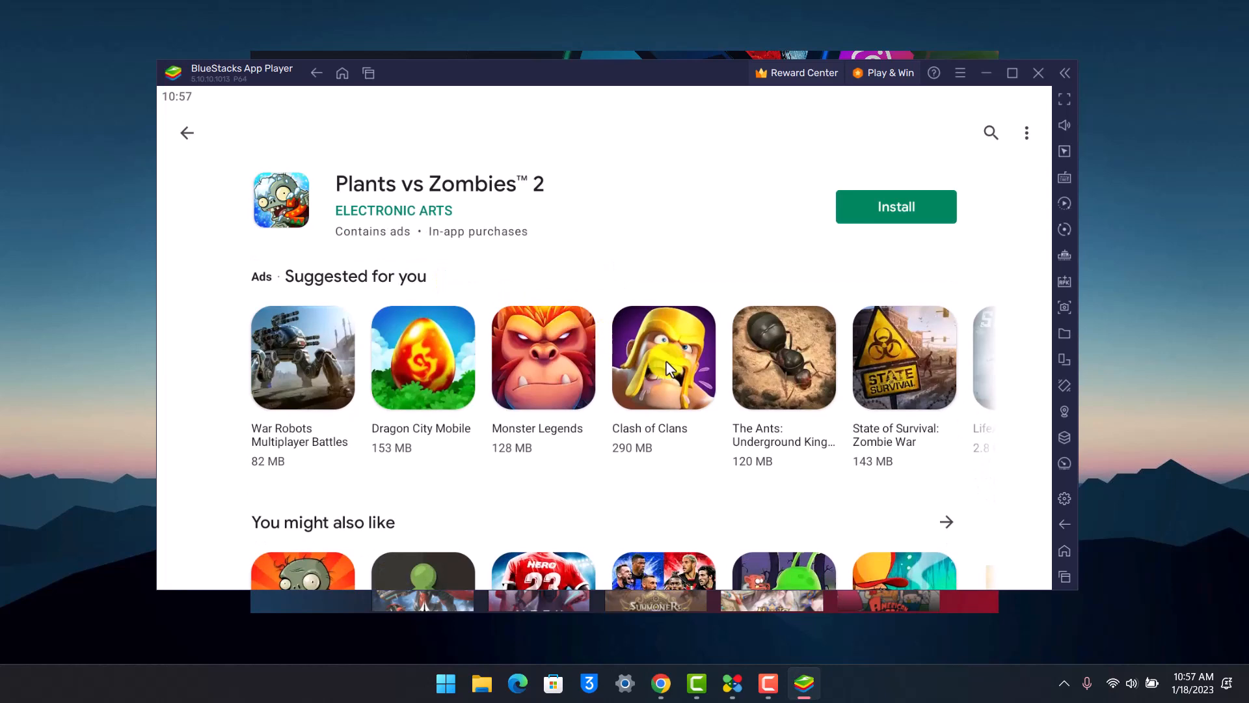
pyautogui.scroll(-3)
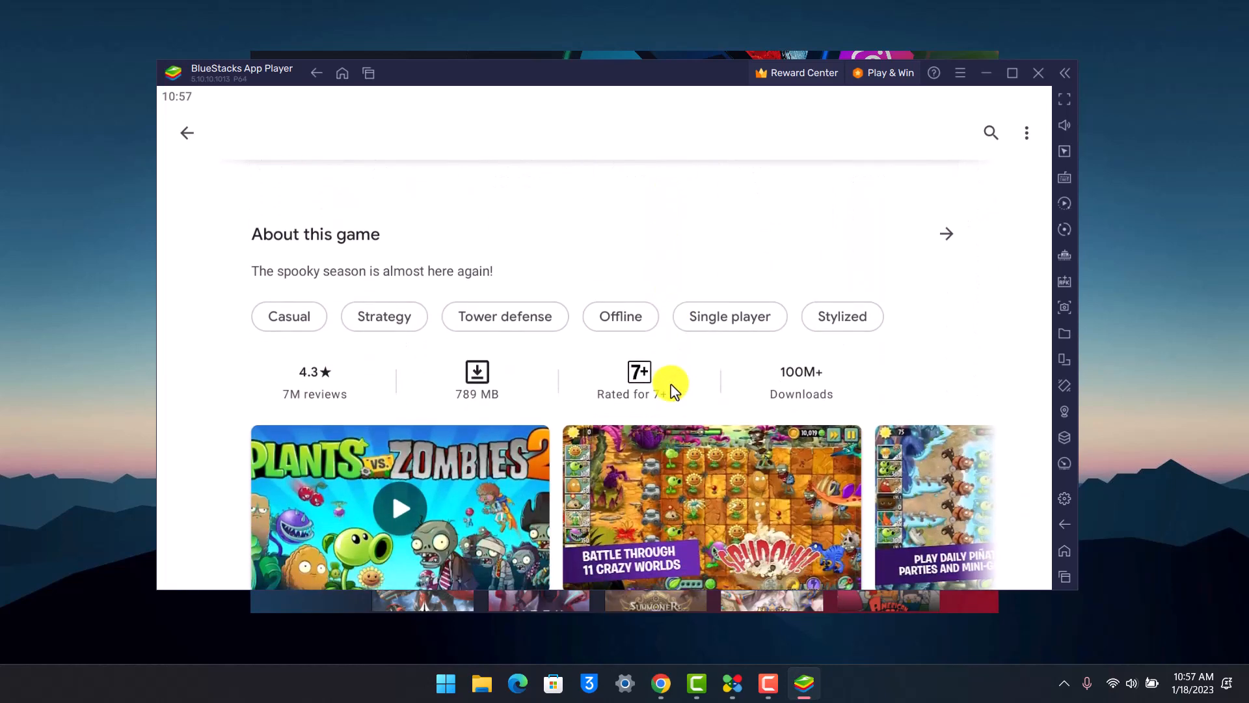
pyautogui.scroll(3)
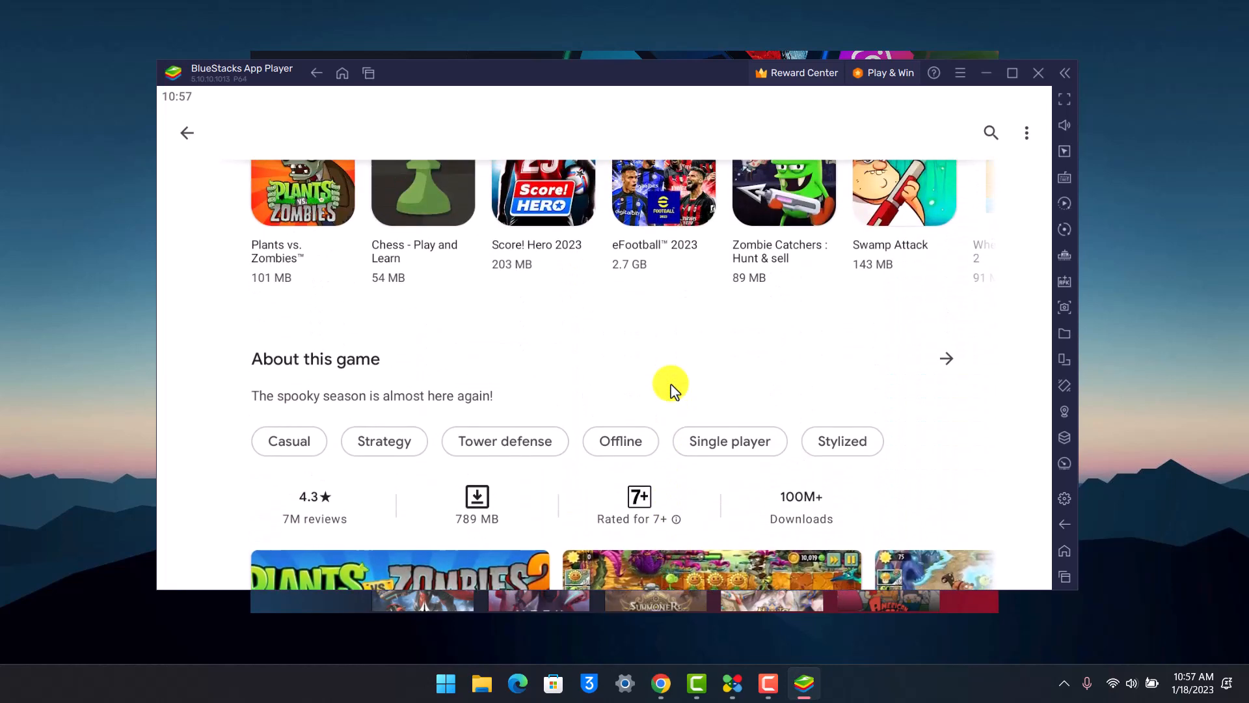
pyautogui.scroll(3)
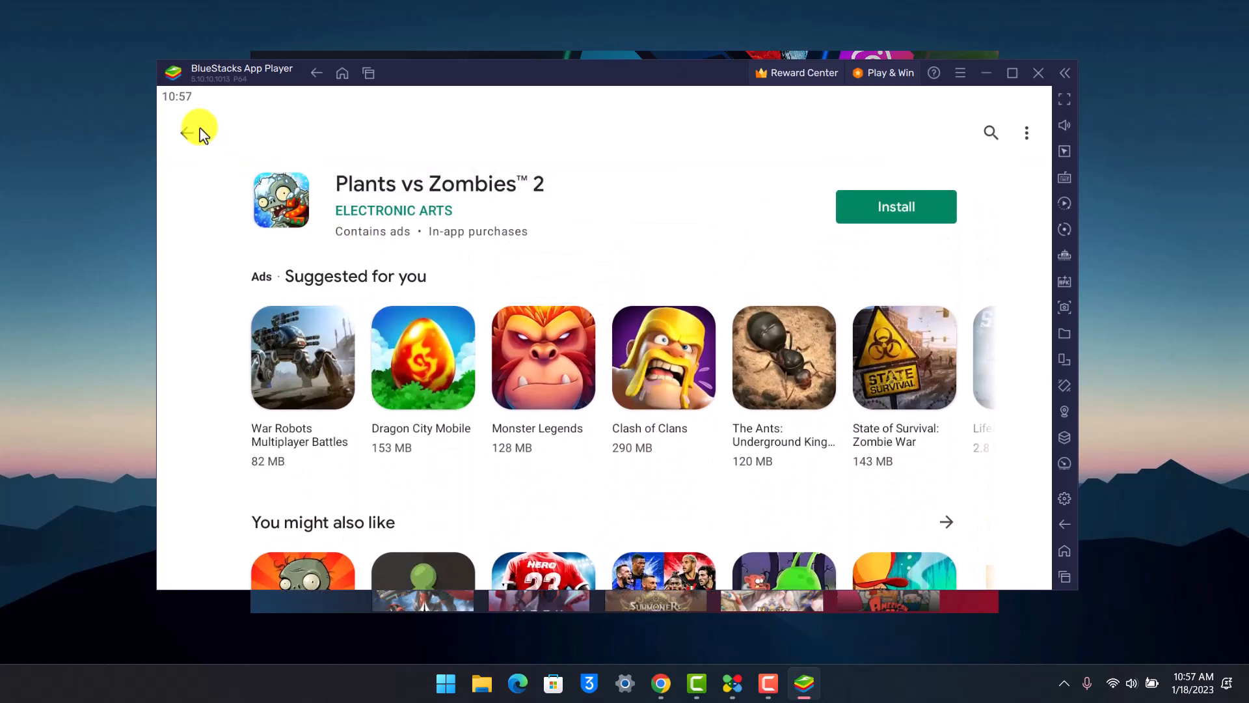
pyautogui.click(187, 132)
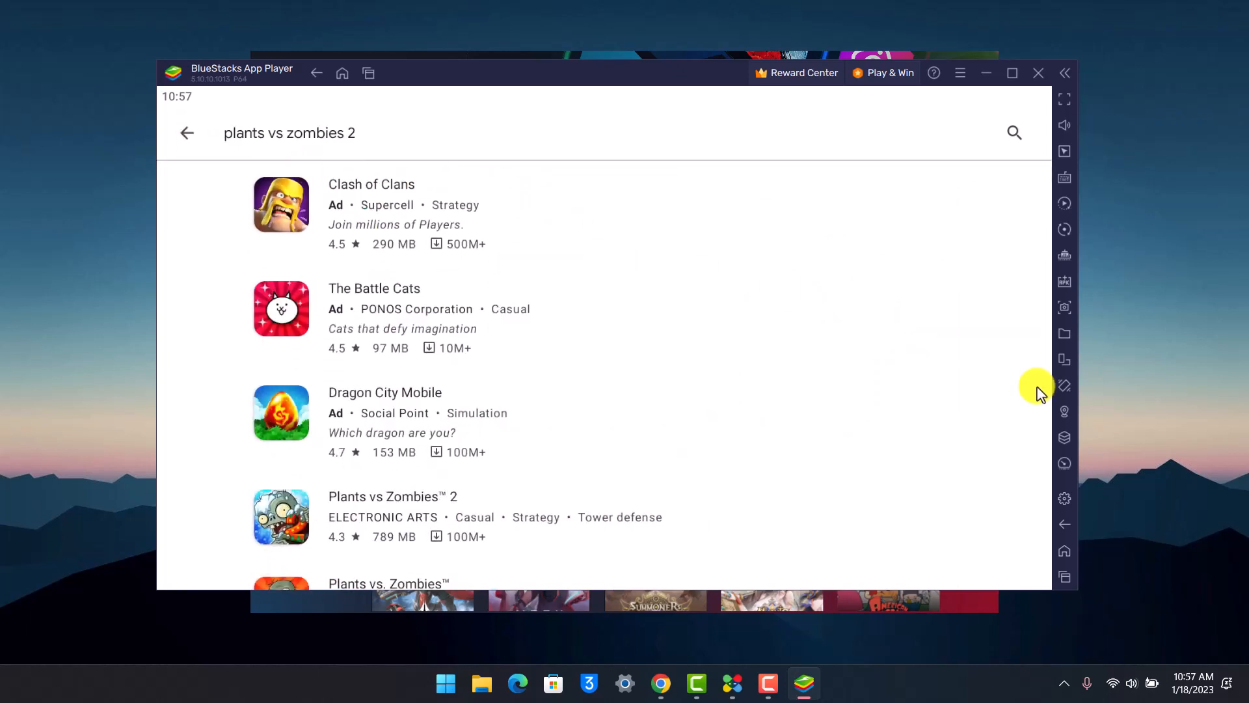
pyautogui.moveTo(528, 664)
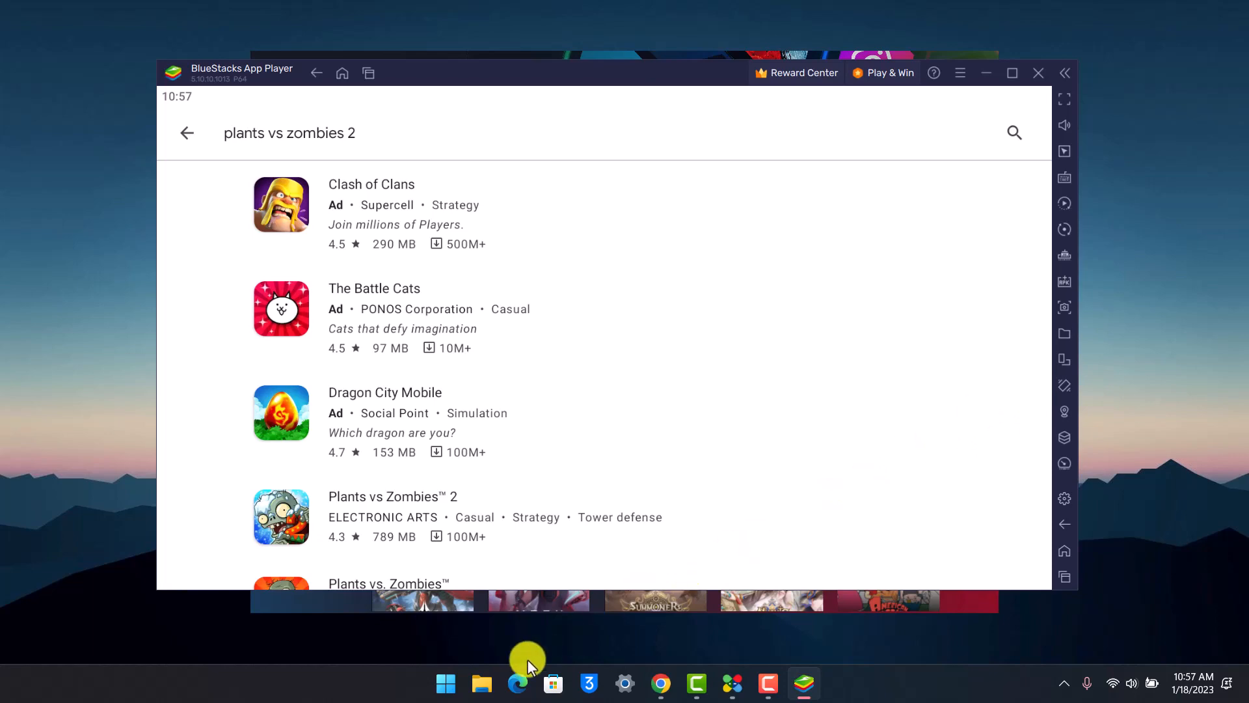